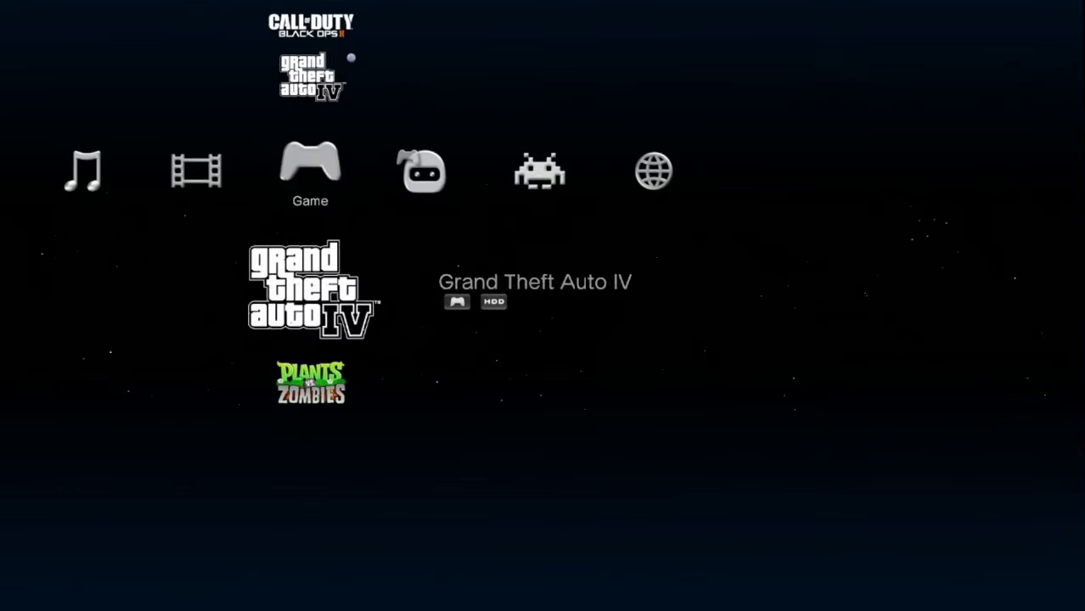
Step: Bring up the multiMAN download page on Brewology showing the BASE v04.85.01 package
scroll(down, 3)
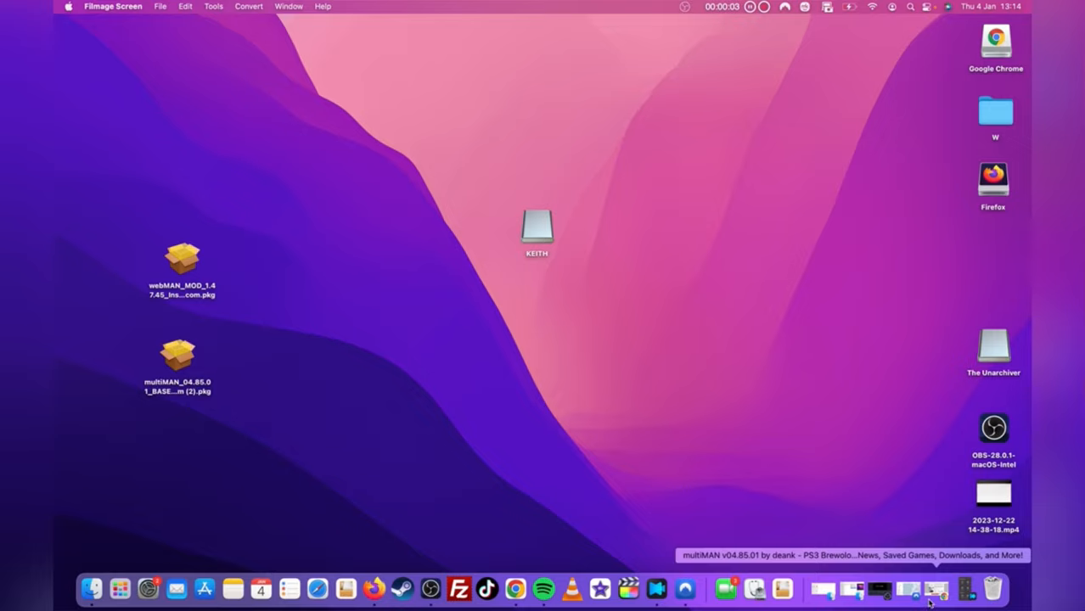
click(530, 588)
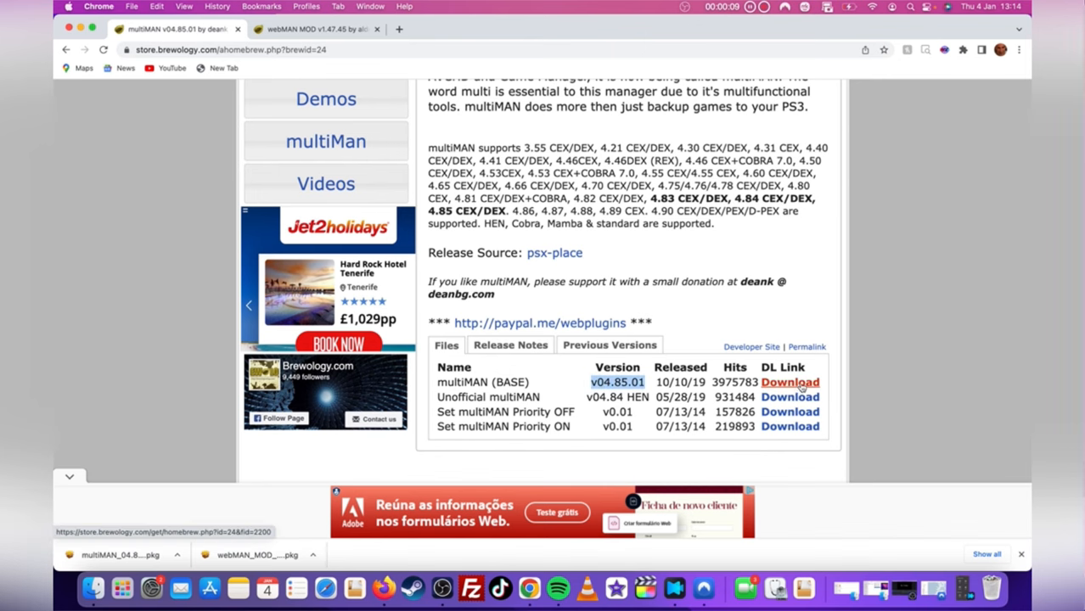
Step: Download the multiMAN BASE v04.85.01 package from Brewology
click(315, 29)
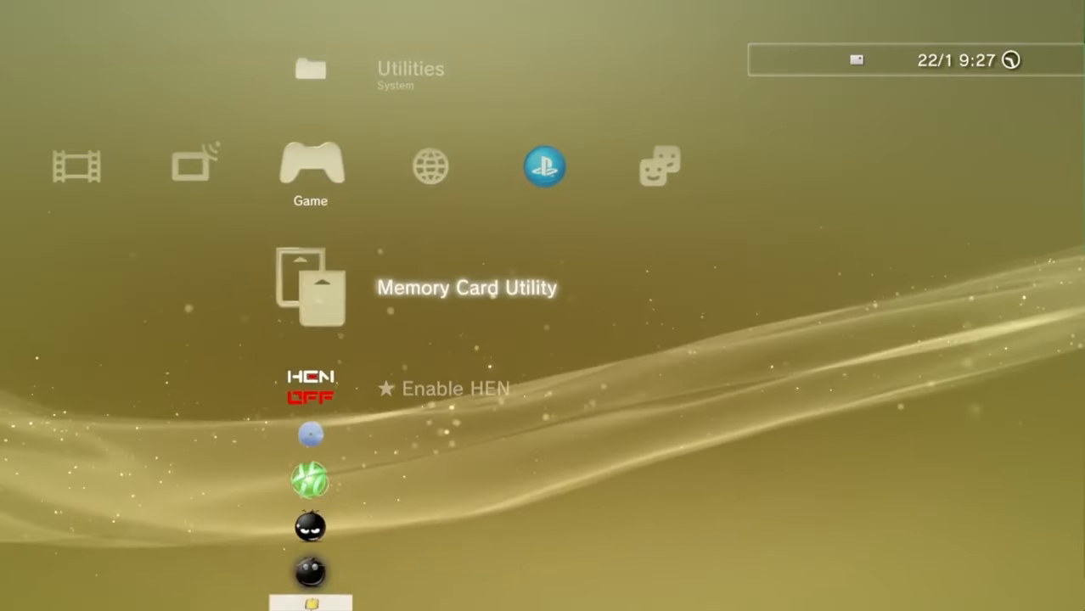
Step: Scroll the Game column past Package Manager and webMAN Games to Call of Duty
scroll(down, 3)
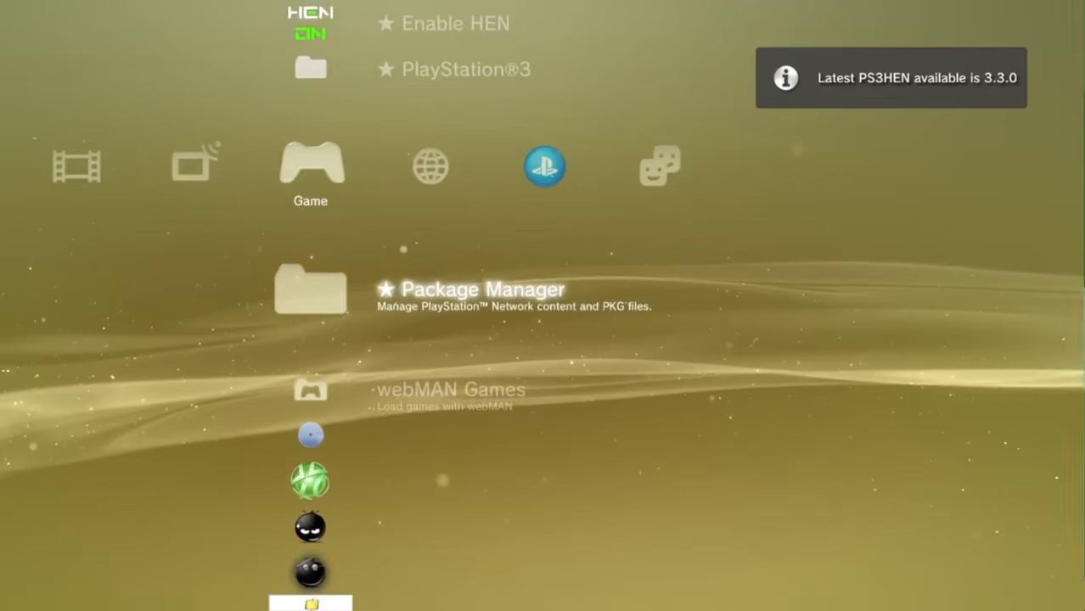
scroll(down, 3)
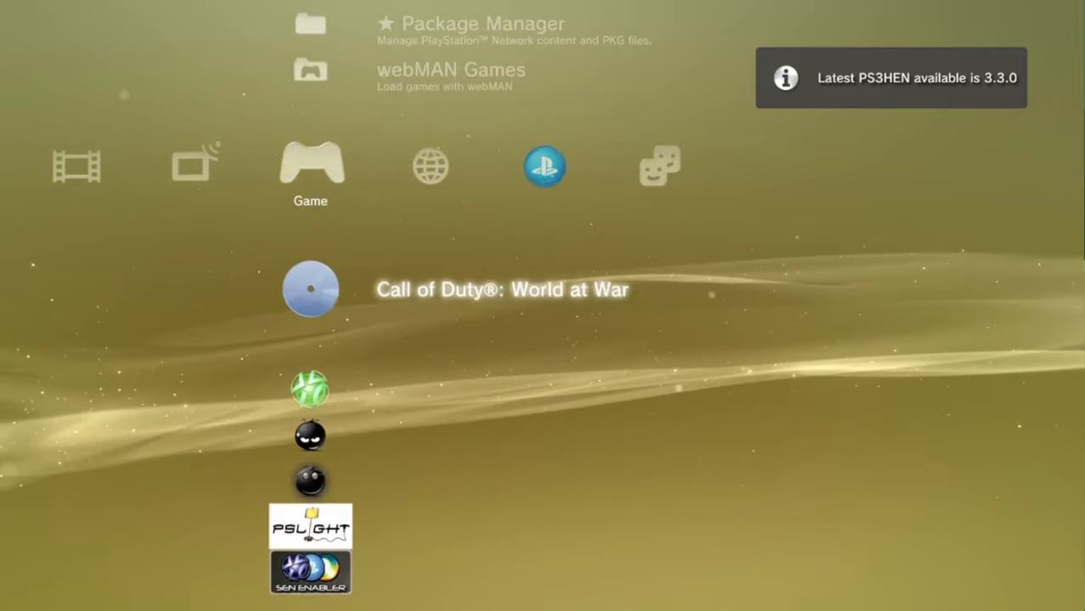
scroll(down, 3)
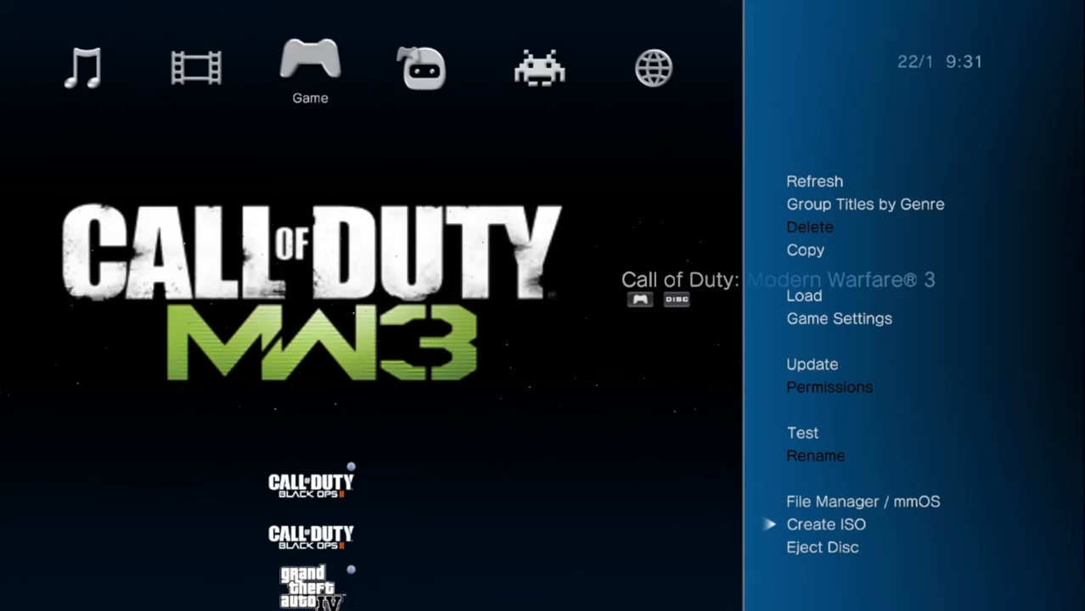
Step: Create the Modern Warfare 3 ISO on the PS3 HDD (/dev_hdd0), then start extracting it
click(825, 523)
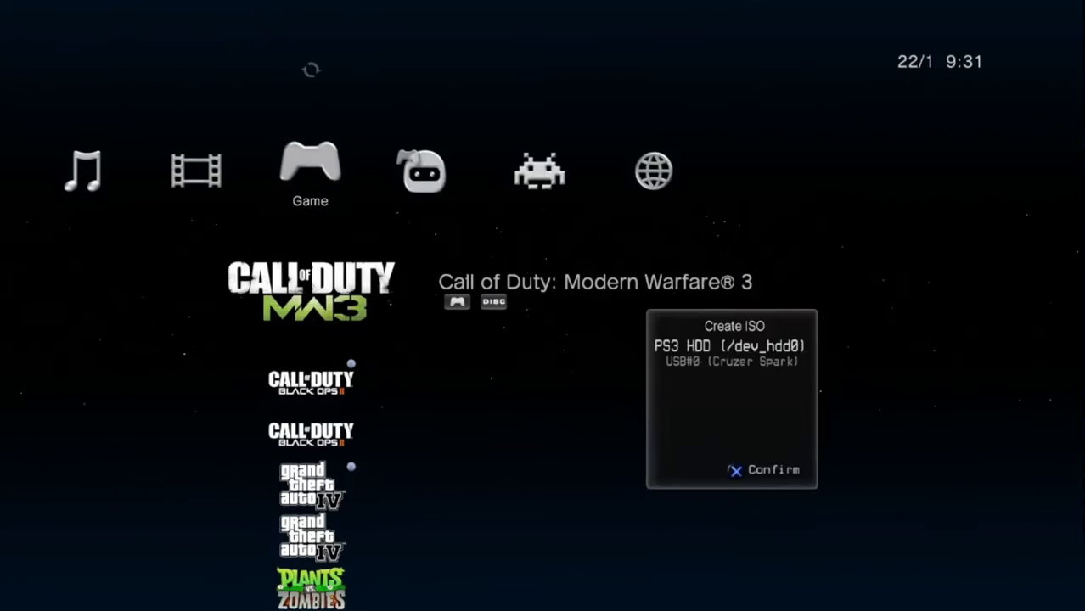
click(765, 469)
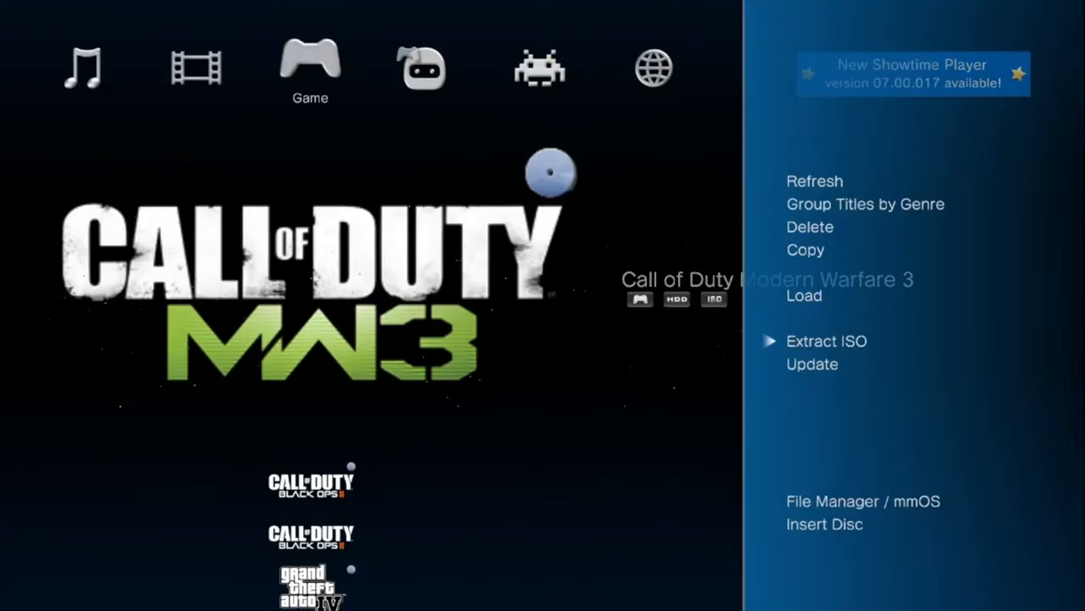
click(825, 340)
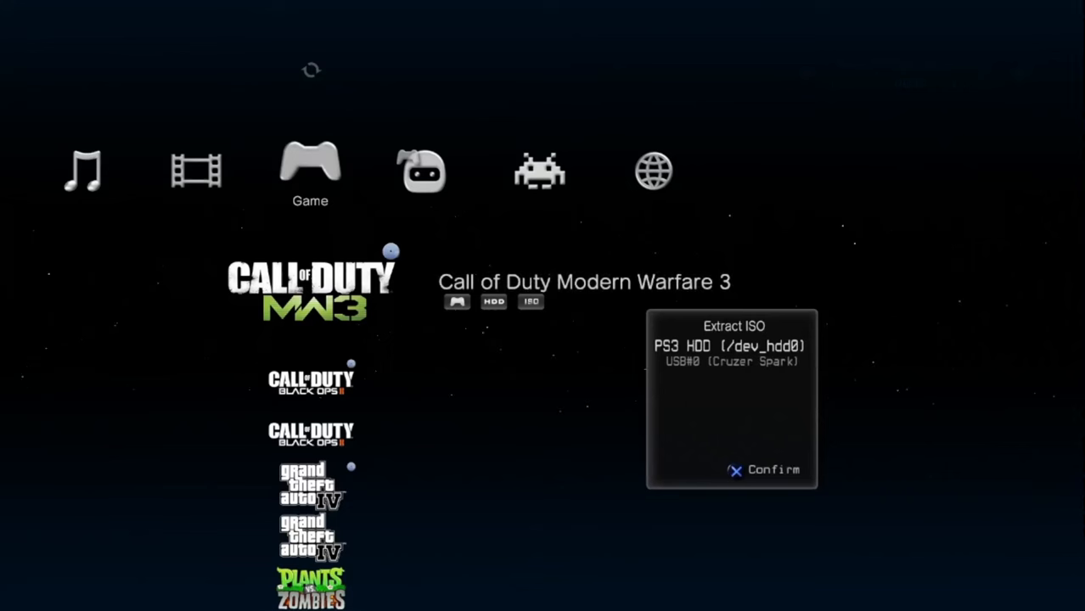